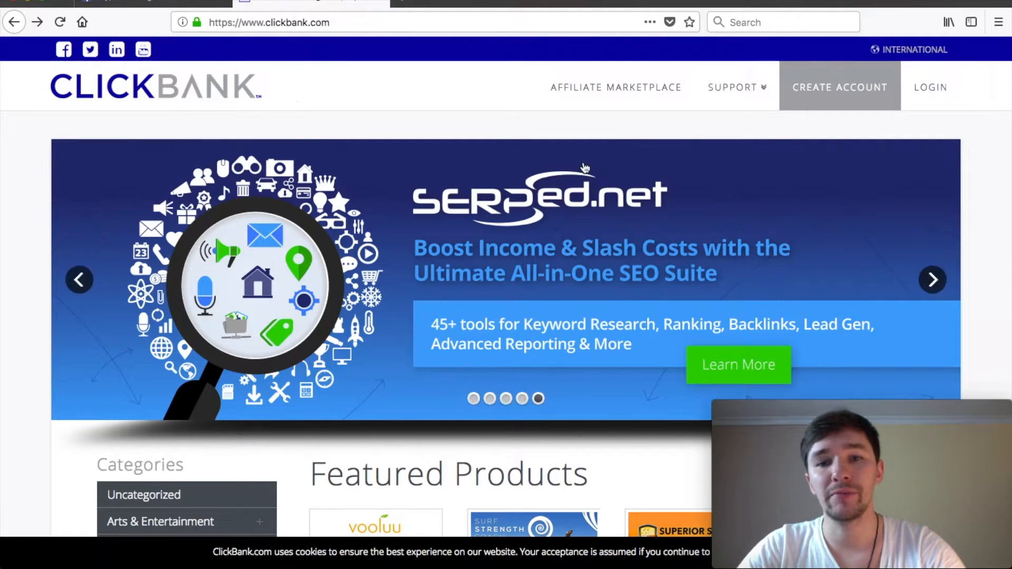
mouse_move(616, 87)
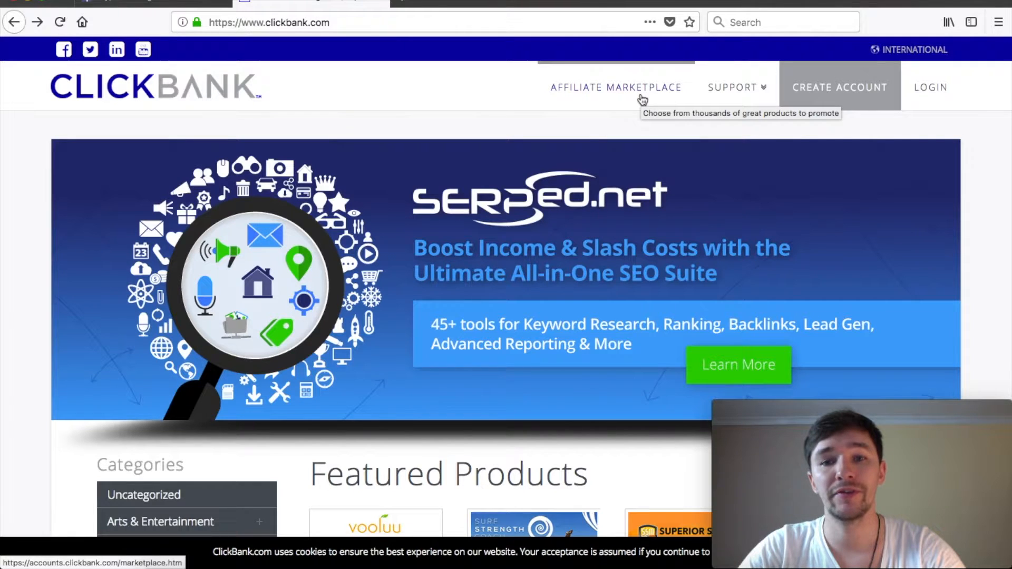
Step: Go to the Affiliate Marketplace from the ClickBank homepage
click(614, 87)
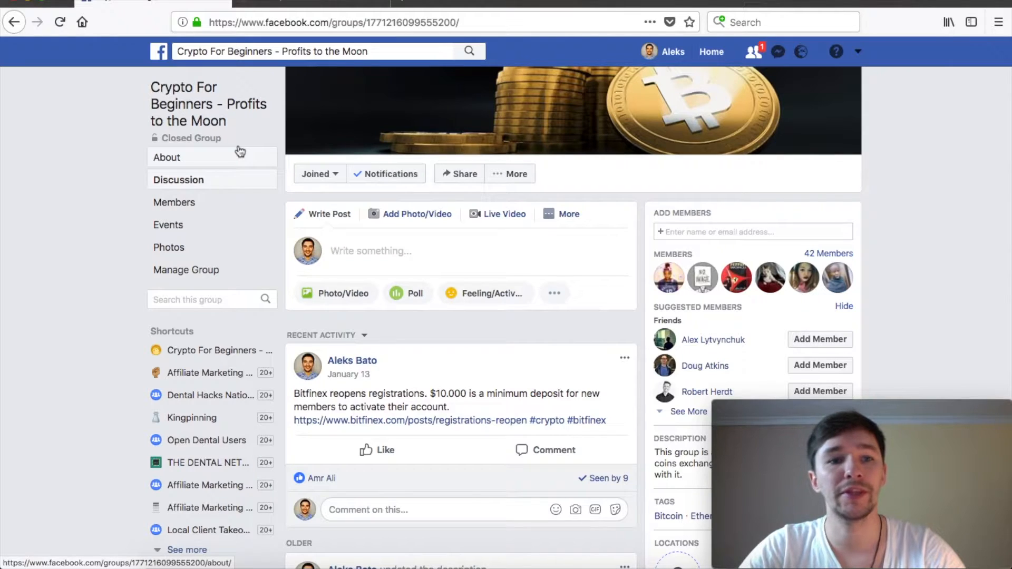
mouse_move(252, 128)
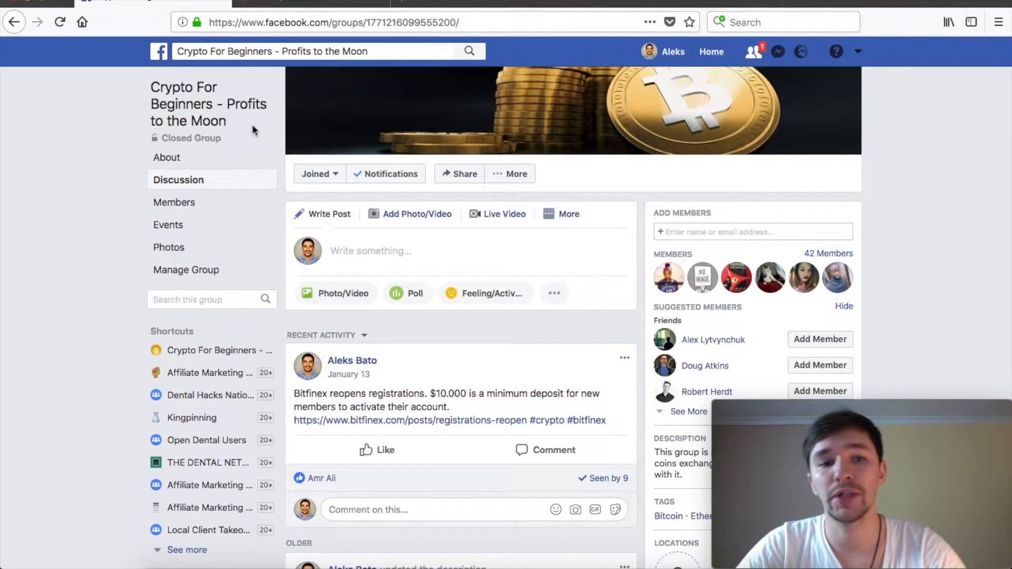
mouse_move(207, 104)
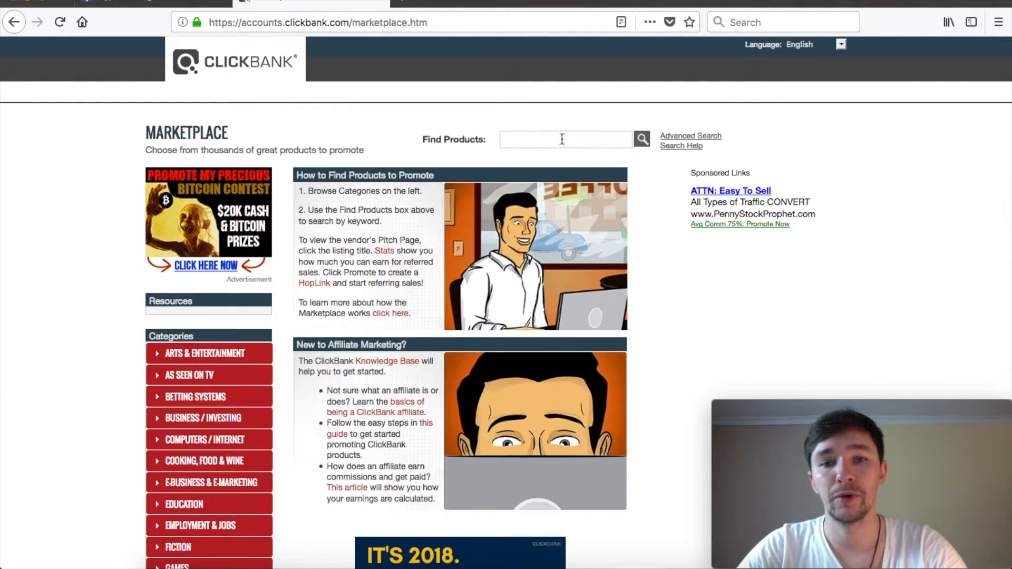
Step: Search the marketplace for 'crypto' and rank the results by Gravity
click(565, 140)
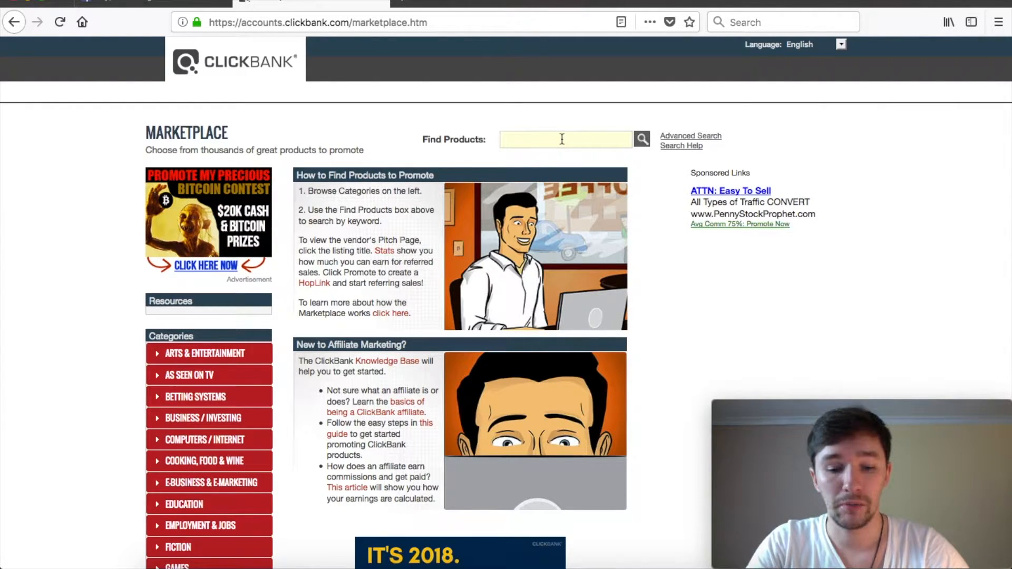
text(crypto)
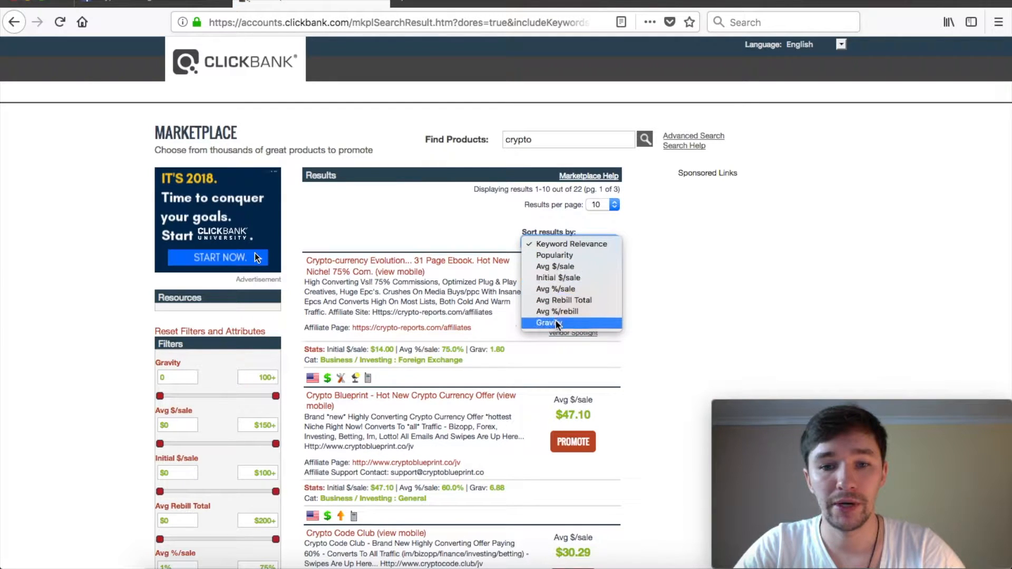
click(545, 323)
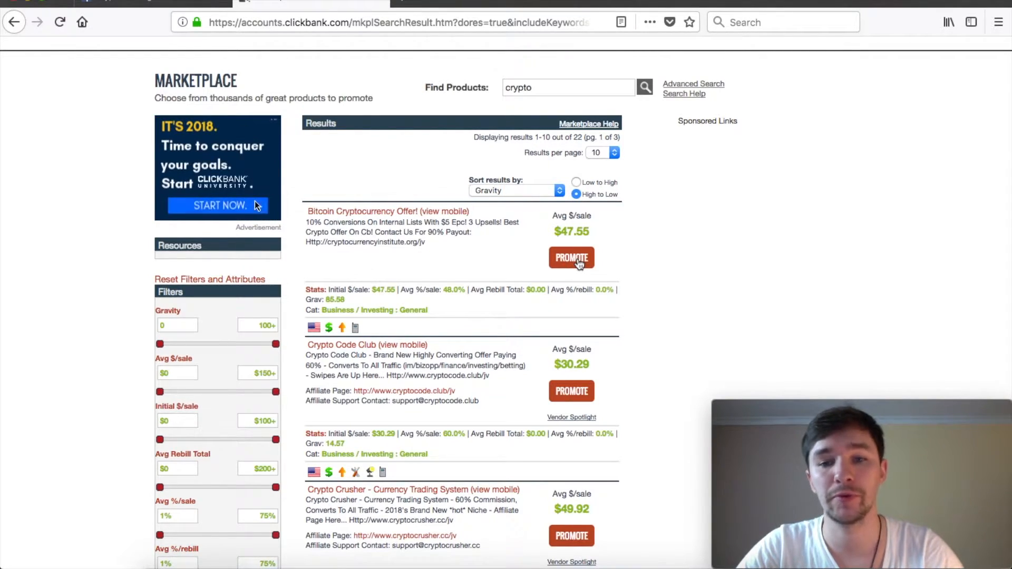
Step: Promote the Bitcoin Cryptocurrency Offer with nickname 'shelt' and generate the affiliate link
click(570, 257)
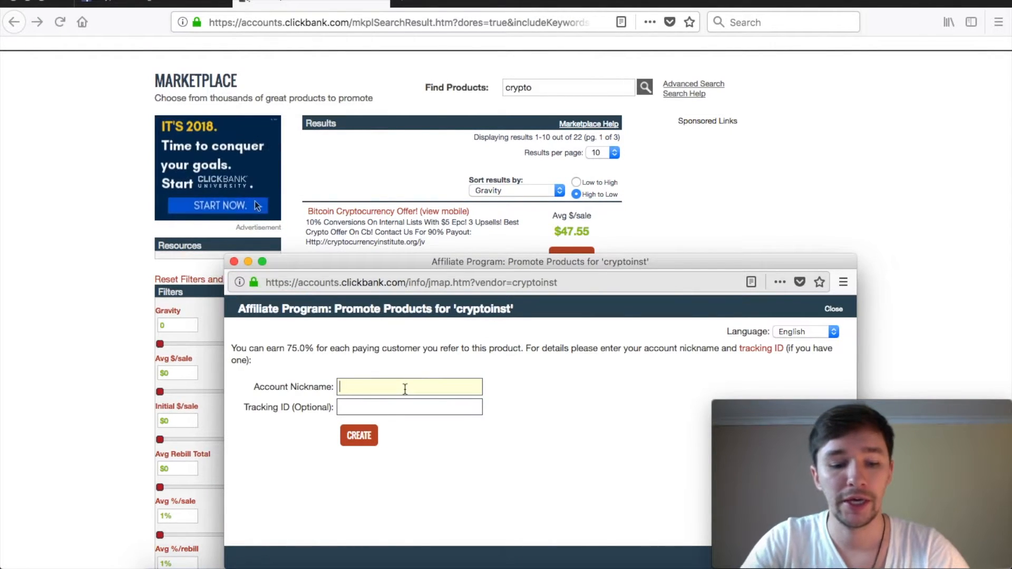
text(shelt)
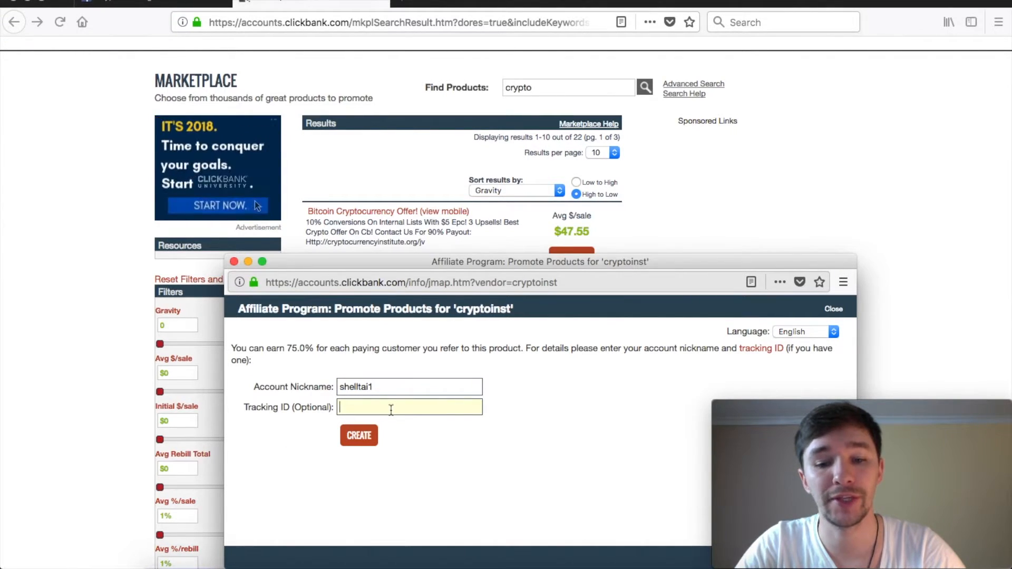
click(358, 435)
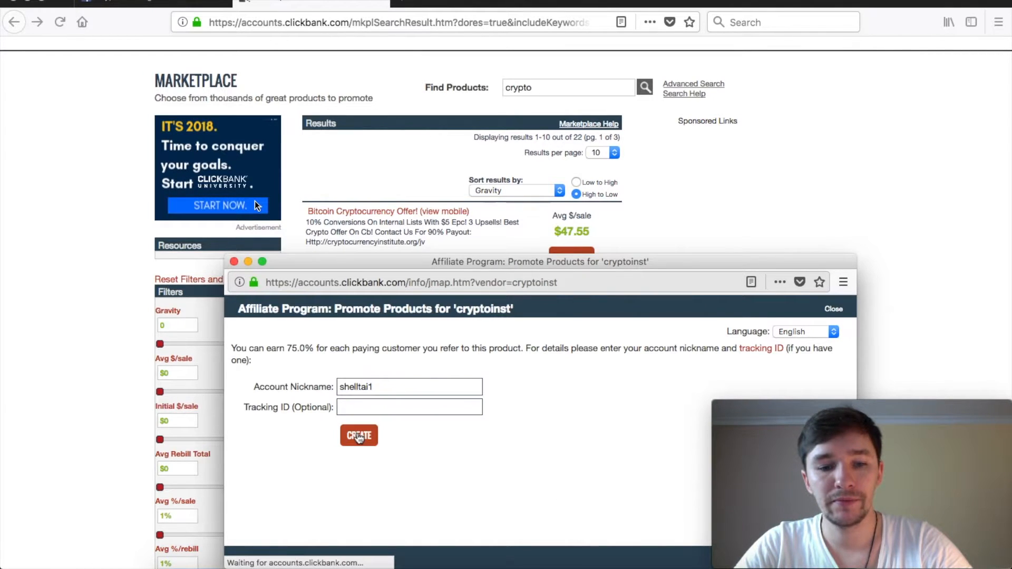
click(358, 436)
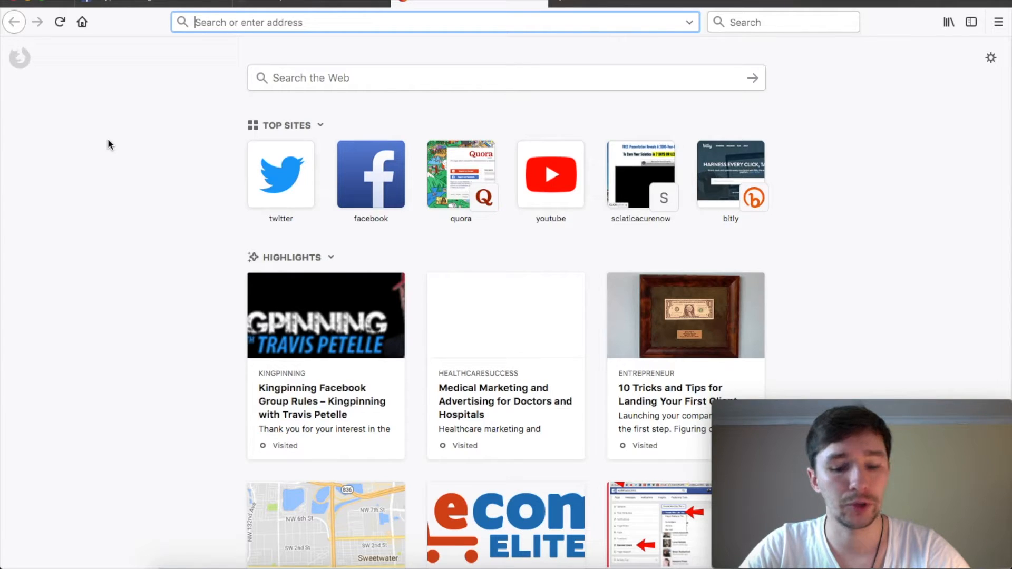
Step: Shorten the ClickBank HopLink at bit.ly and copy the new short link
text(bit.ly/)
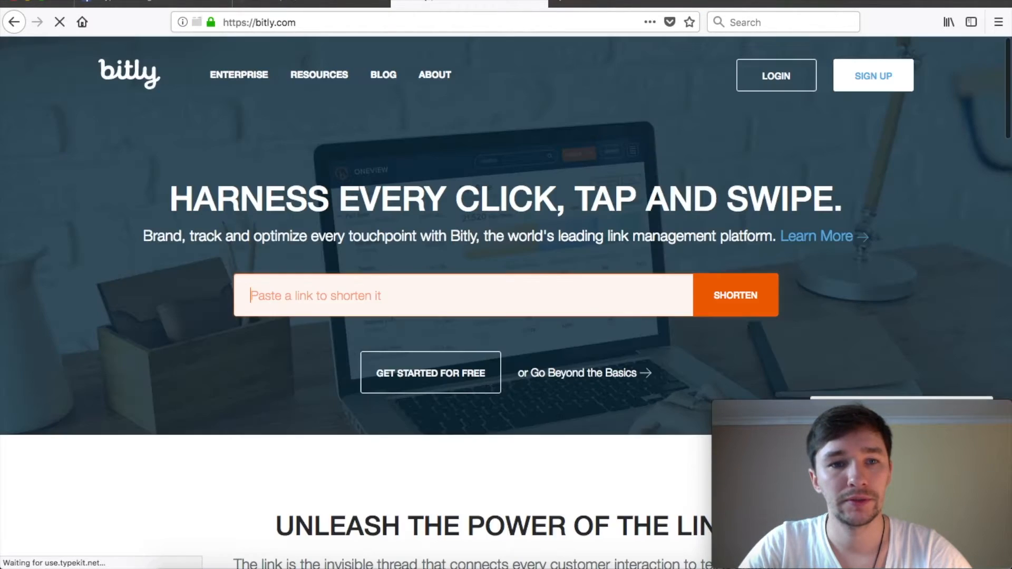
click(735, 295)
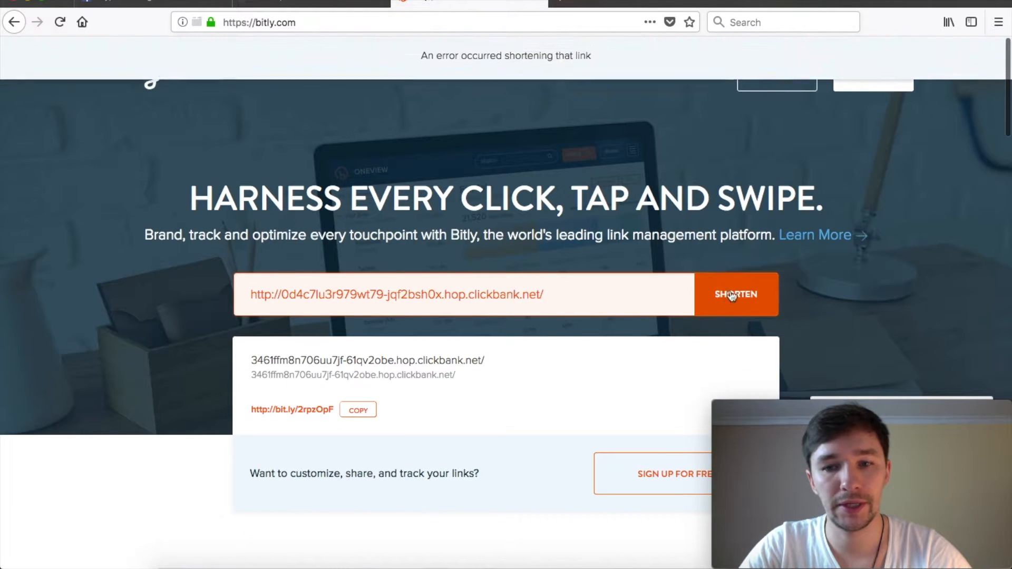
click(736, 294)
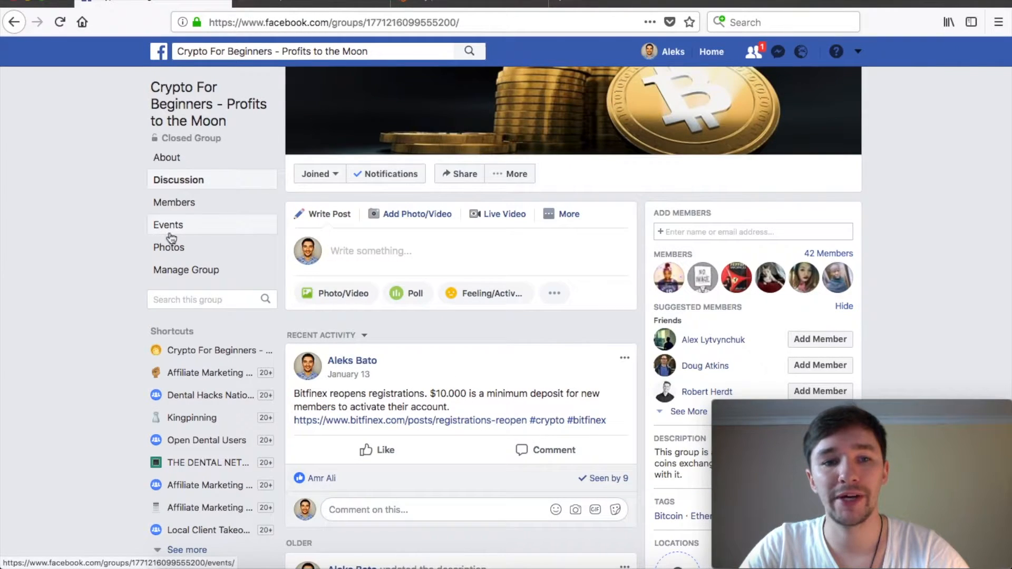
mouse_move(580, 250)
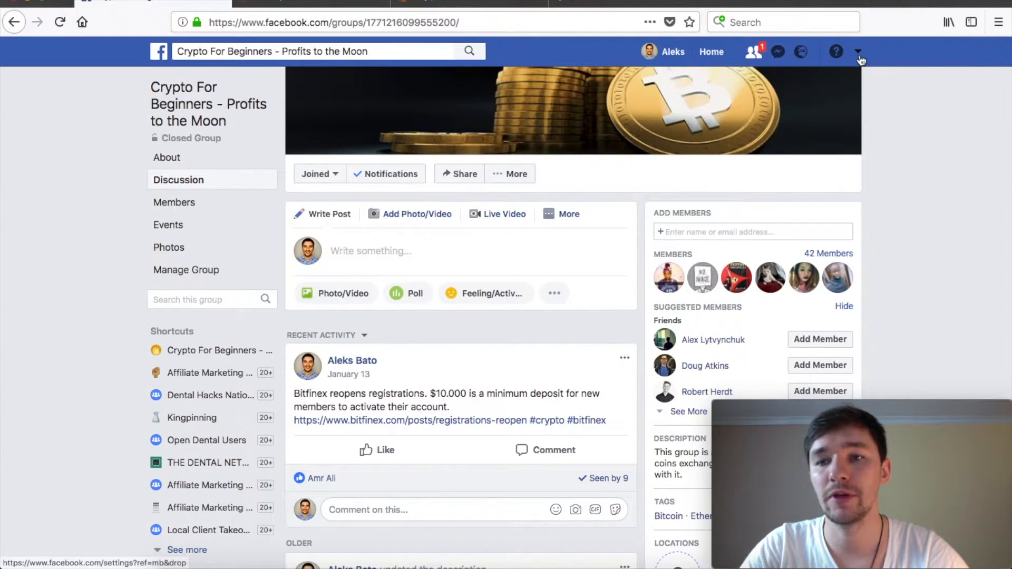
Step: Start Create Group from the Facebook account dropdown menu
click(858, 52)
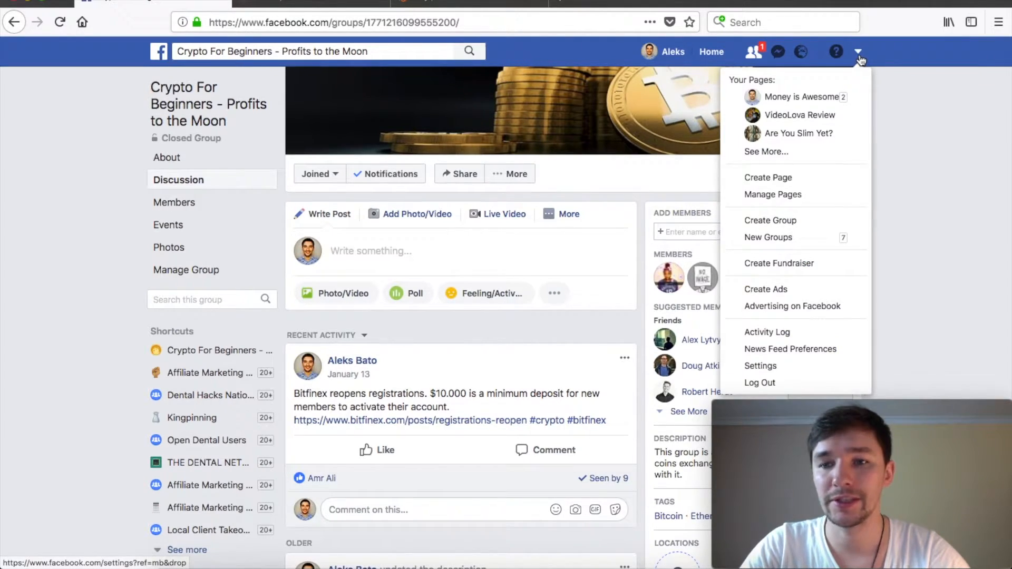
mouse_move(773, 194)
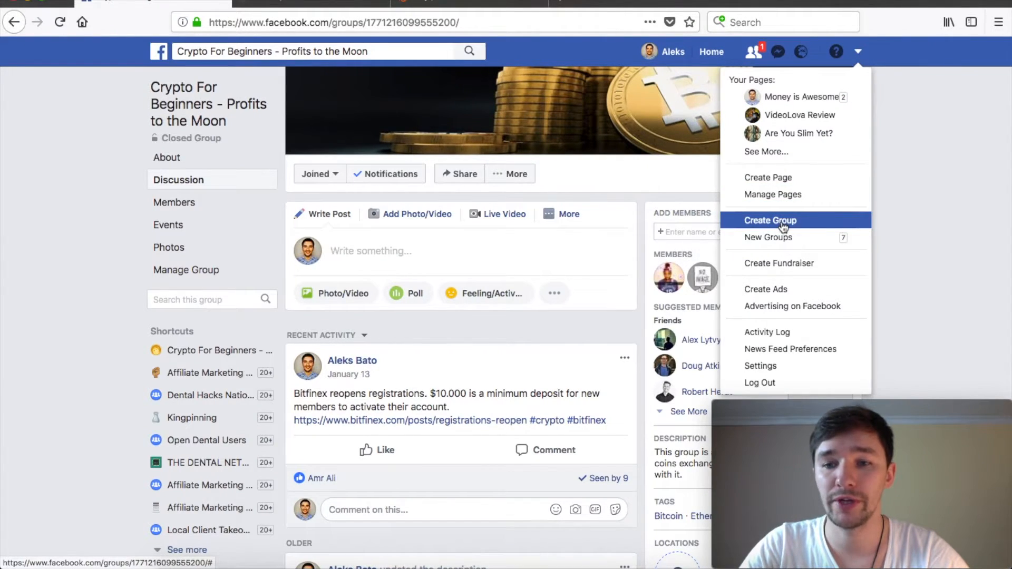
click(770, 220)
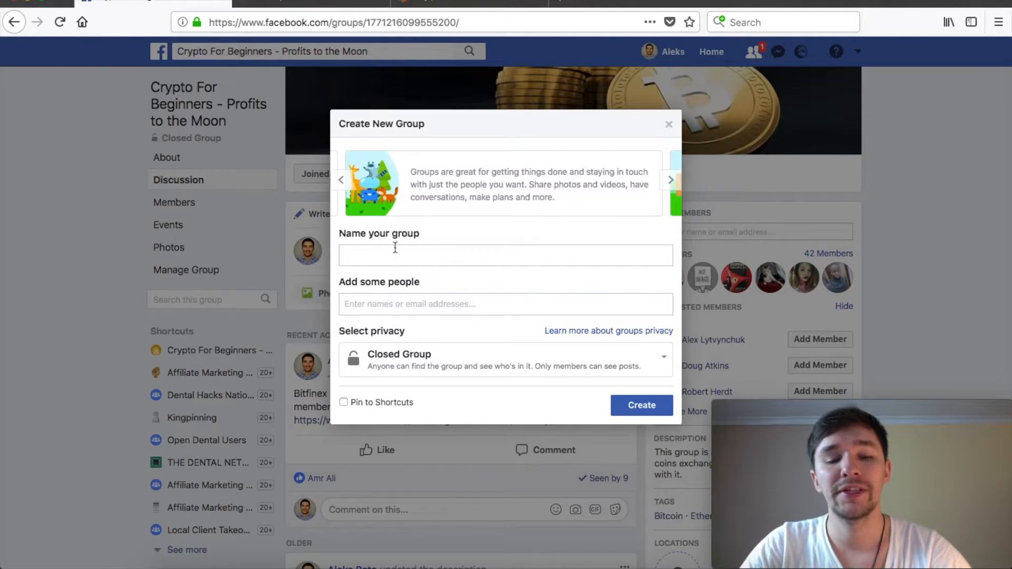
Step: Show the Public, Closed and Secret privacy choices in the Create New Group dialog
click(505, 255)
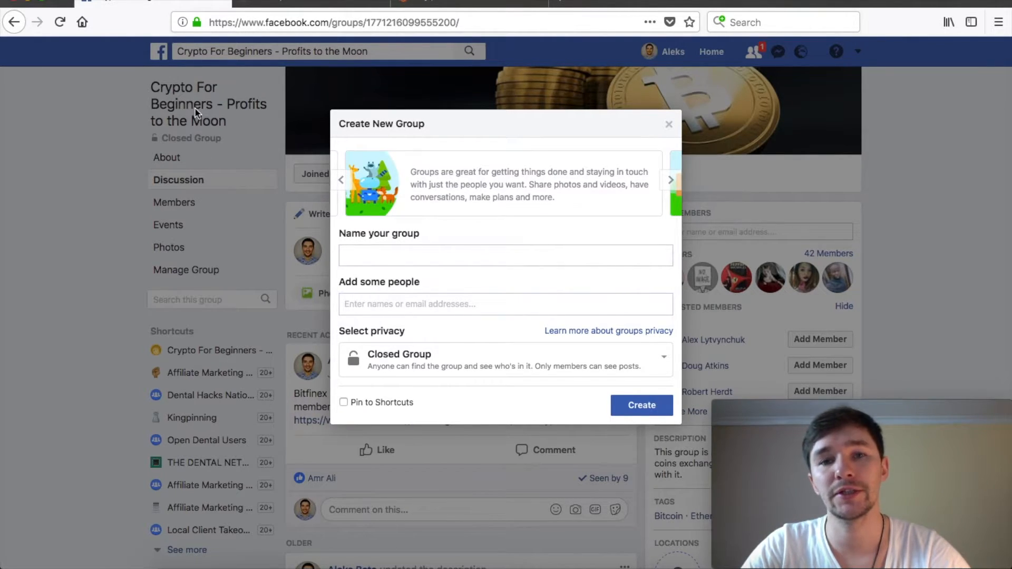
click(505, 255)
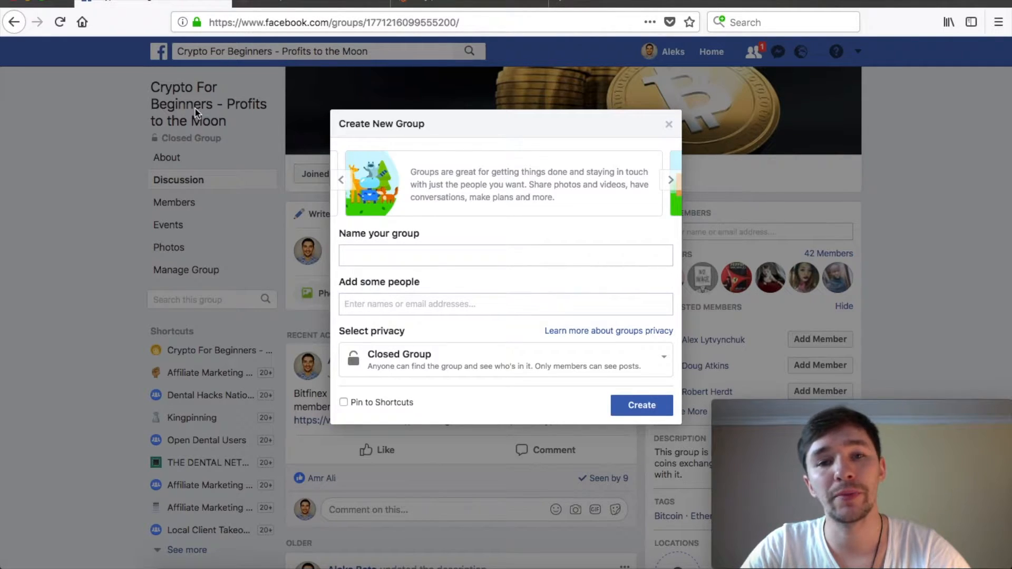
click(505, 255)
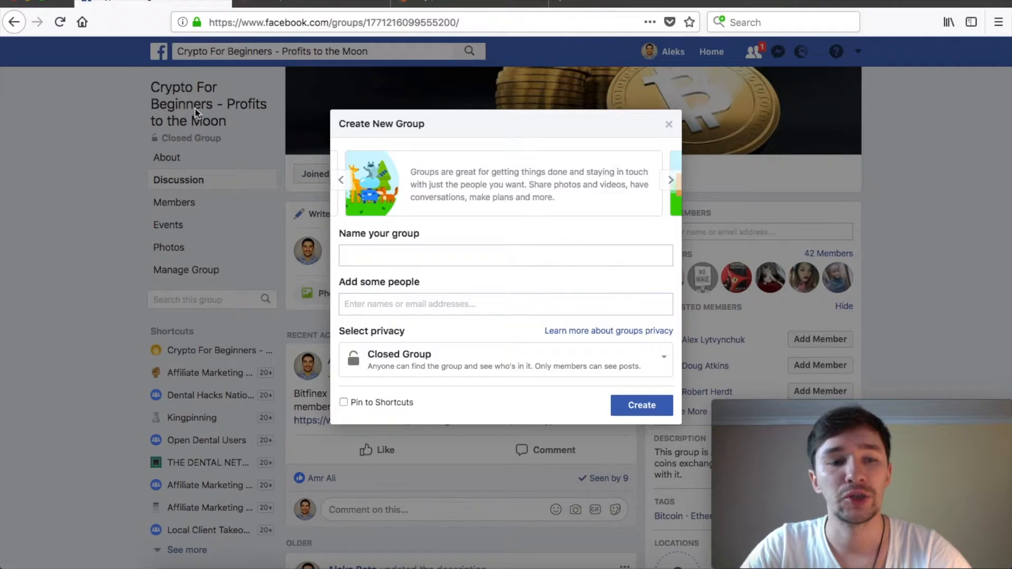
click(505, 255)
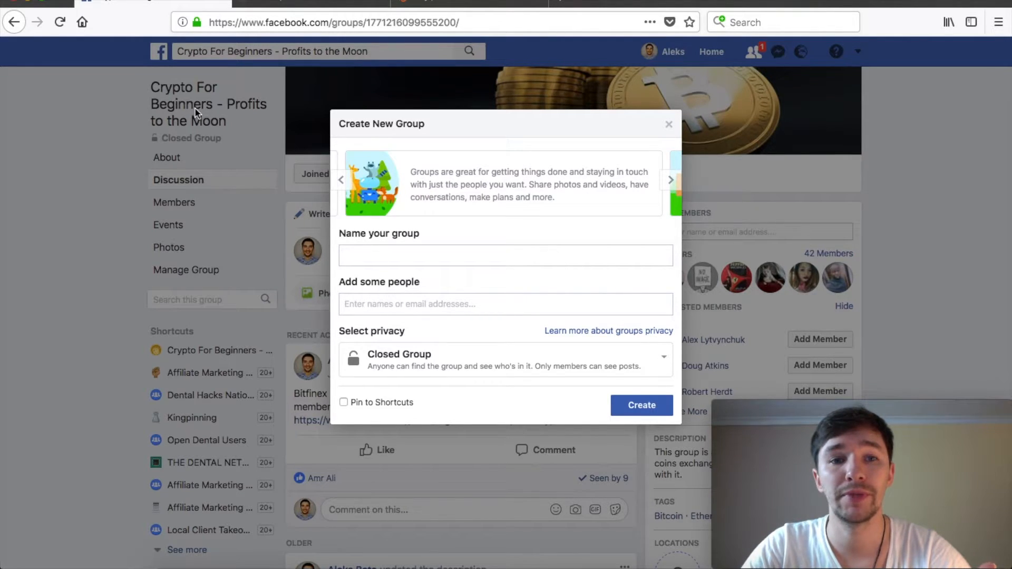
click(505, 255)
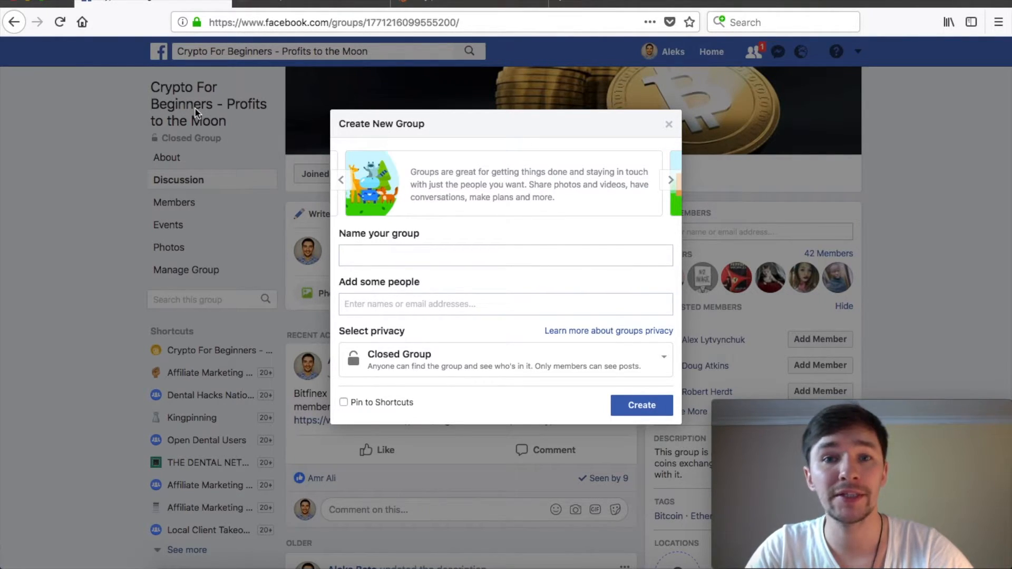
click(505, 256)
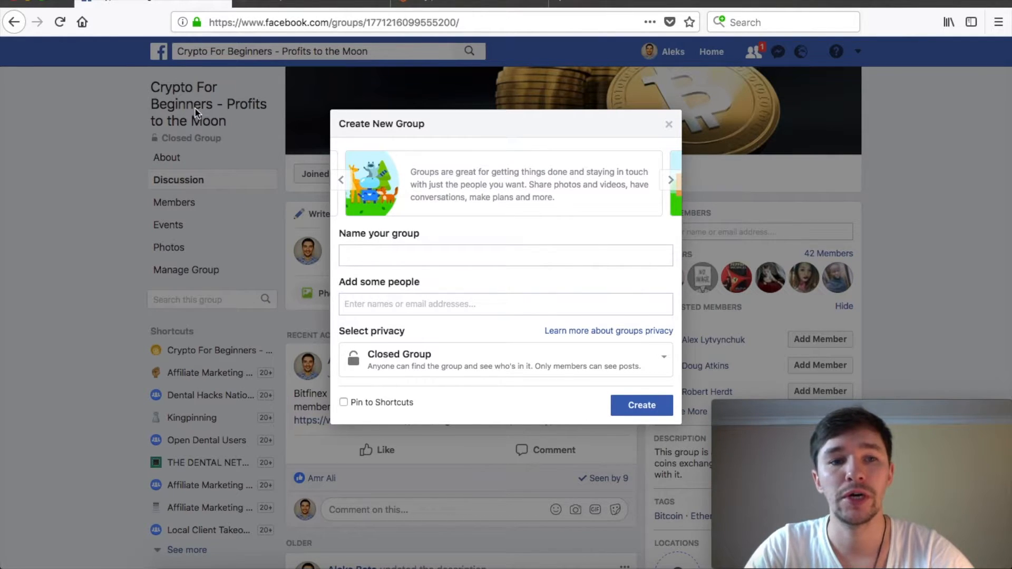
click(505, 255)
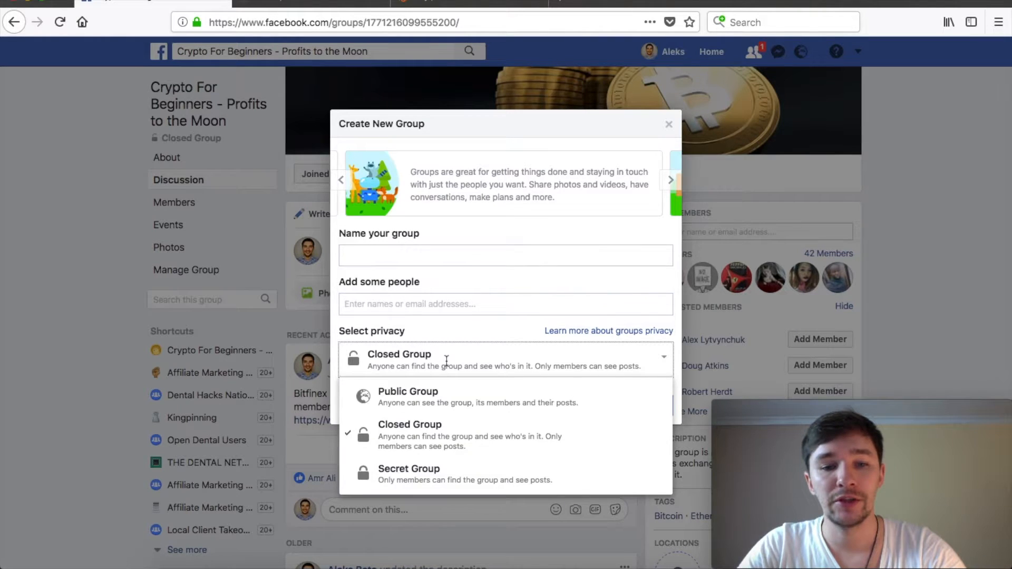
mouse_move(423, 436)
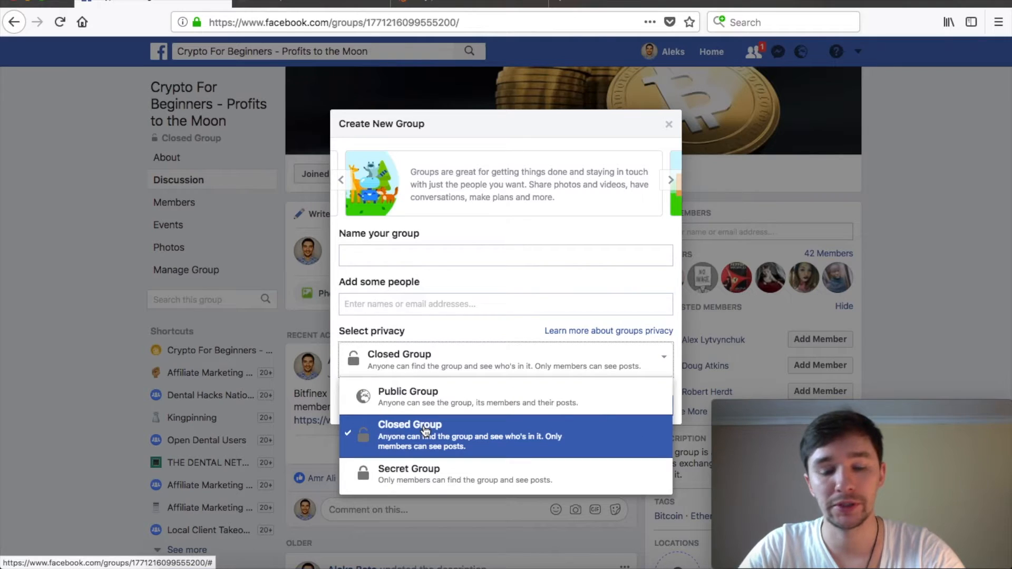
mouse_move(444, 396)
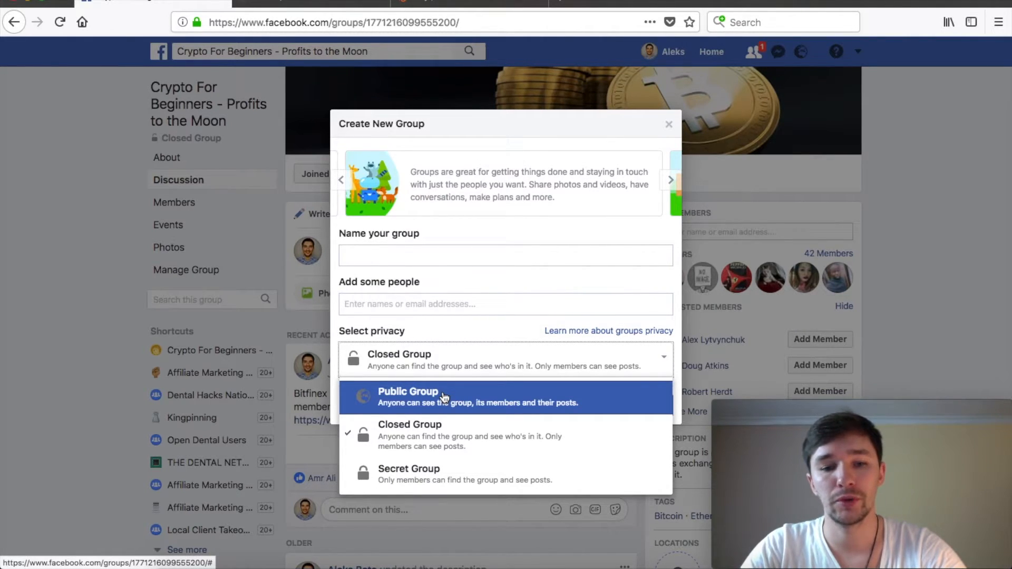
mouse_move(436, 437)
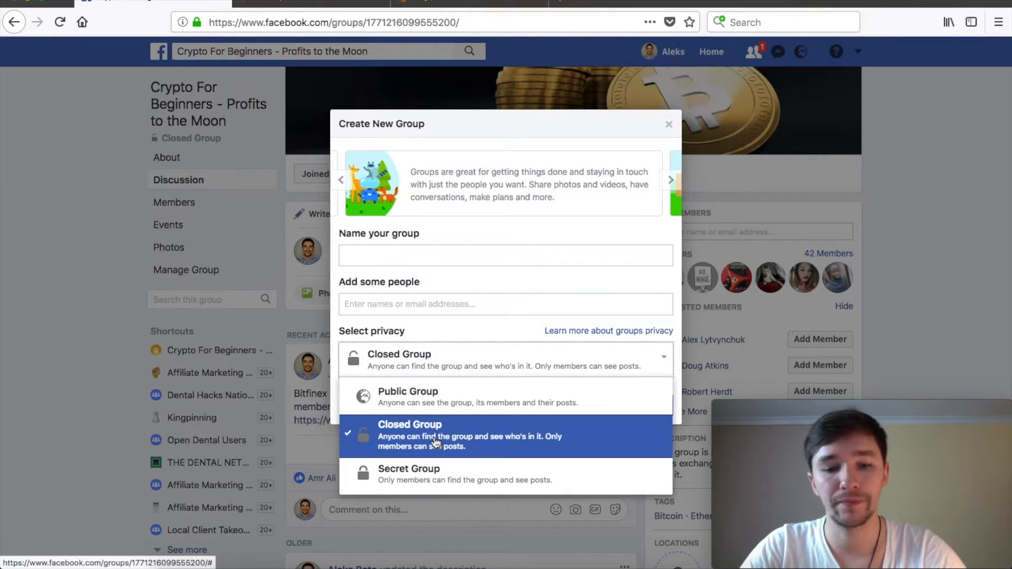
click(409, 437)
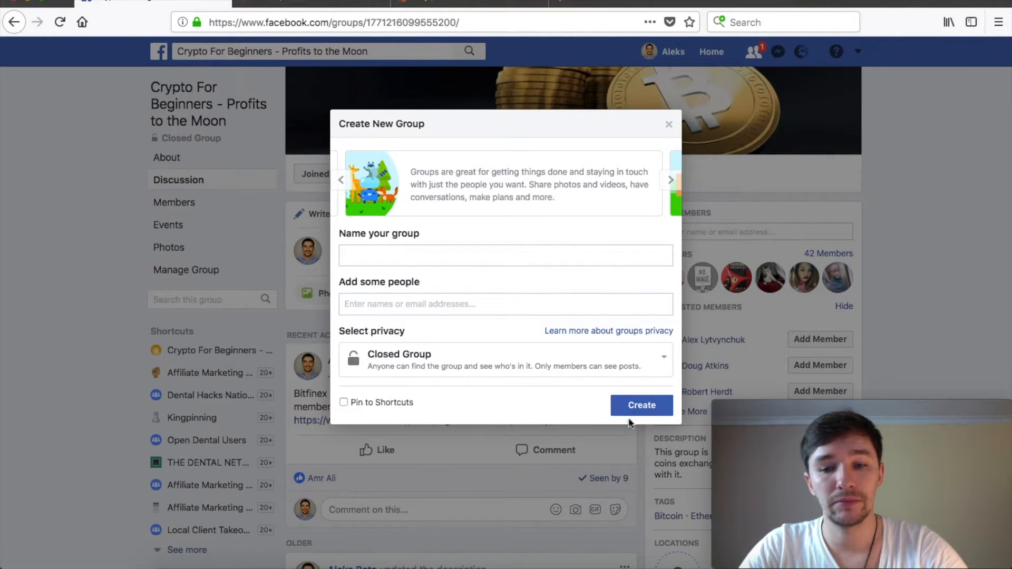
click(669, 124)
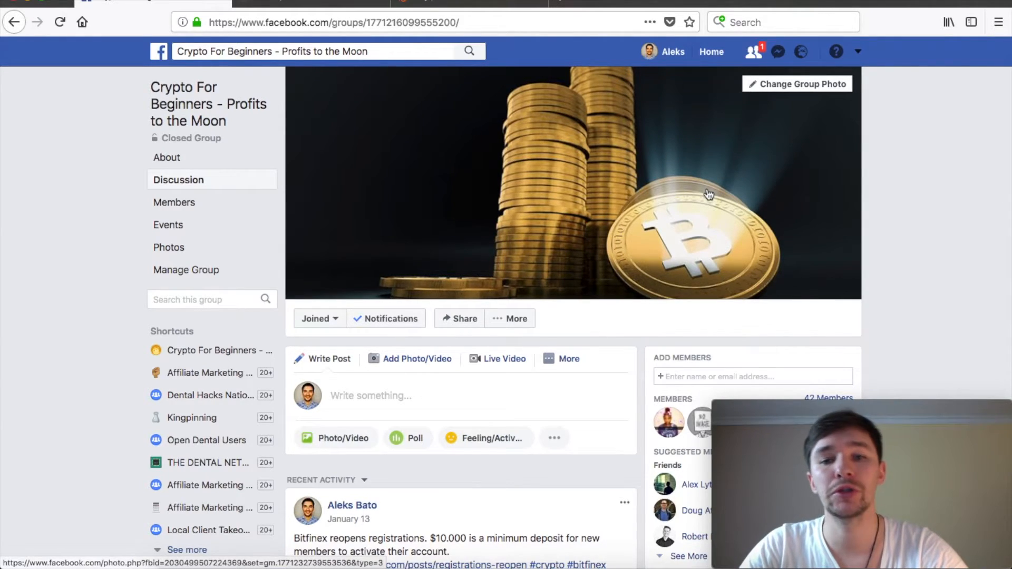
scroll(down, 3)
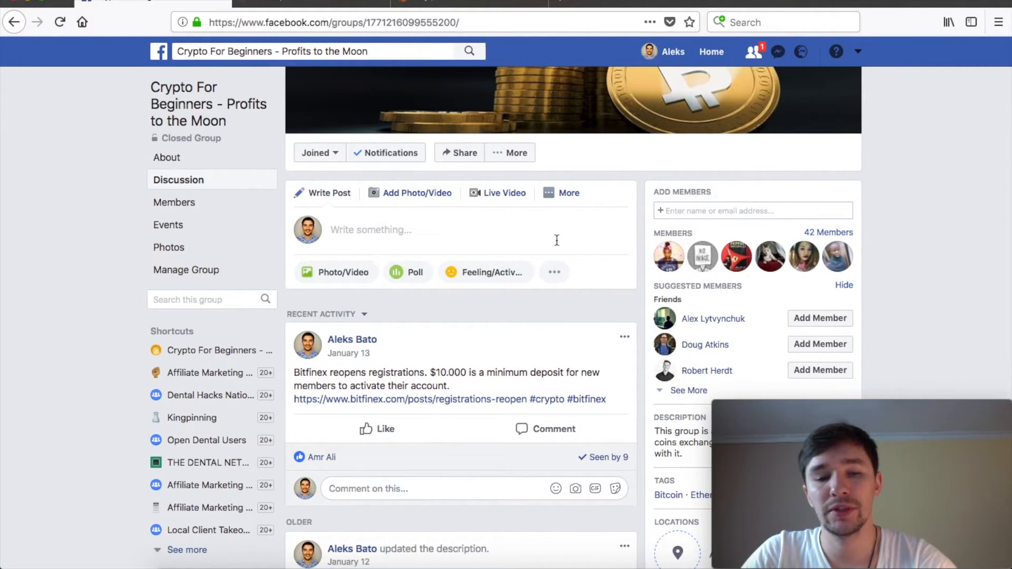
scroll(down, 3)
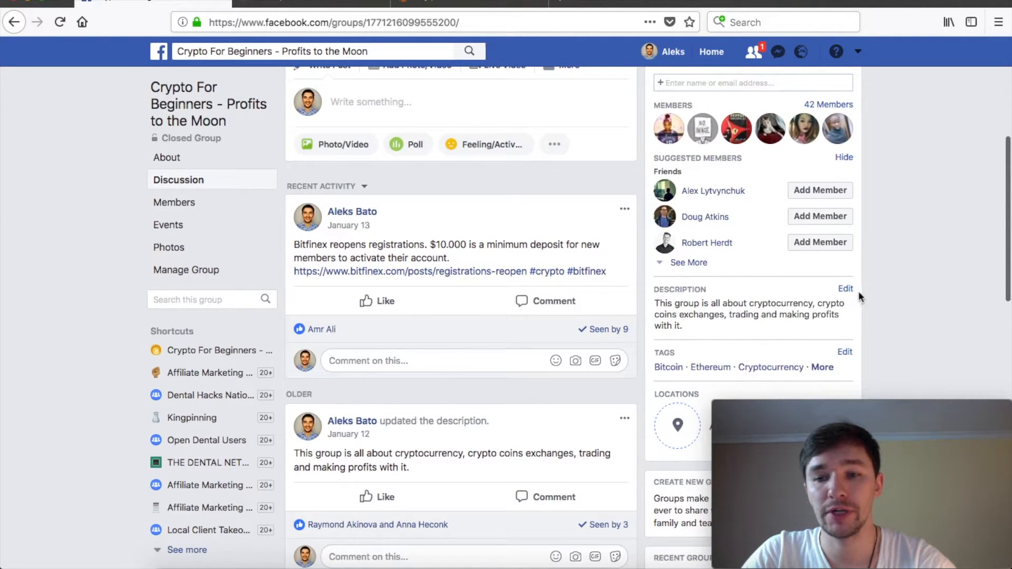
click(845, 289)
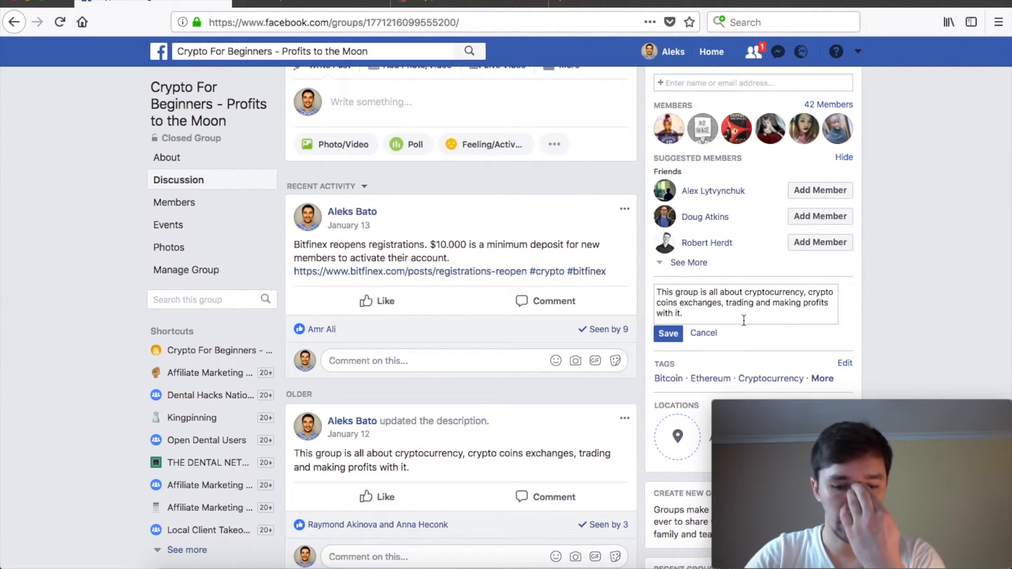
text(If you want to)
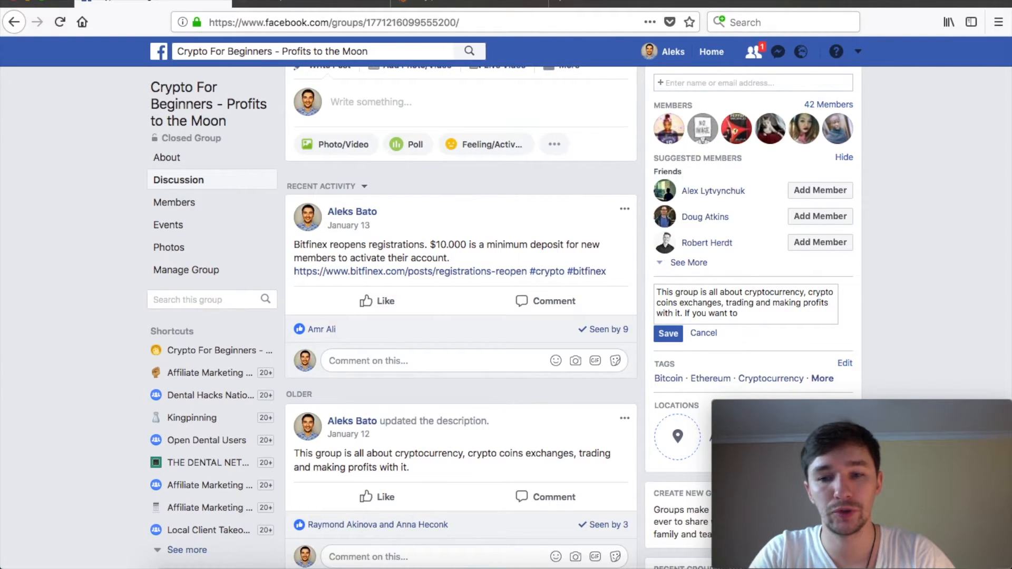
text(start making money)
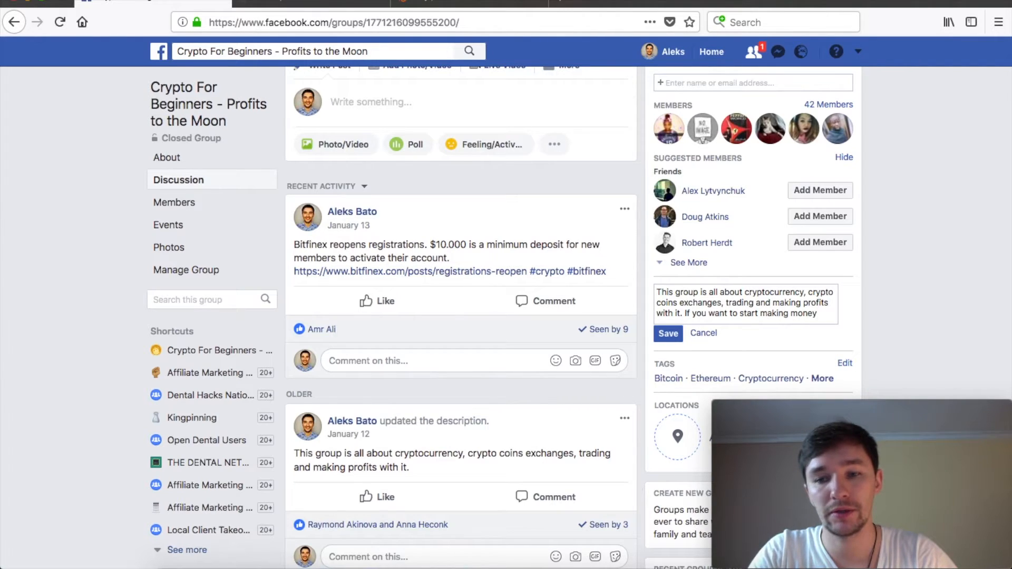
text(with crypto)
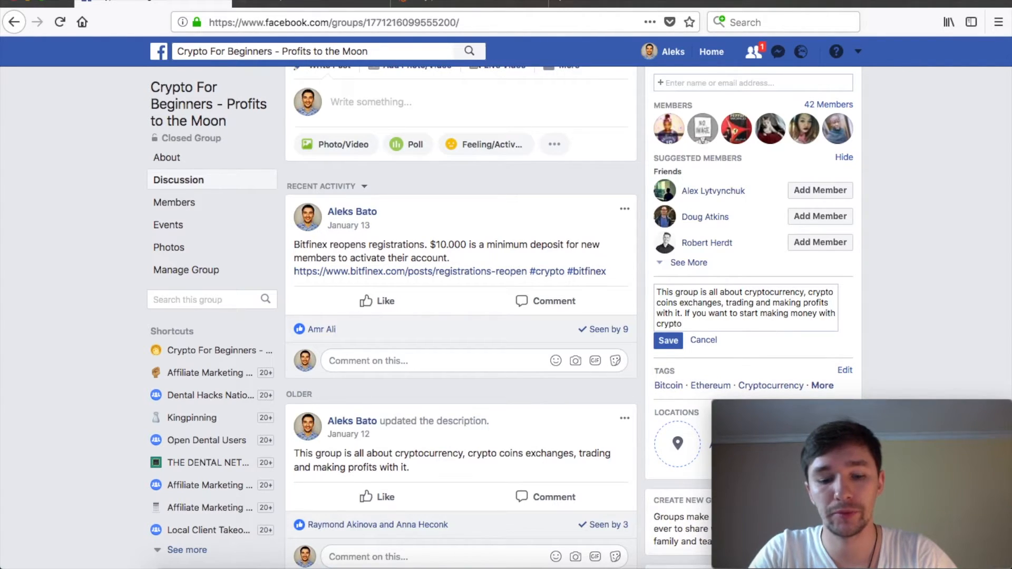
text(currency,)
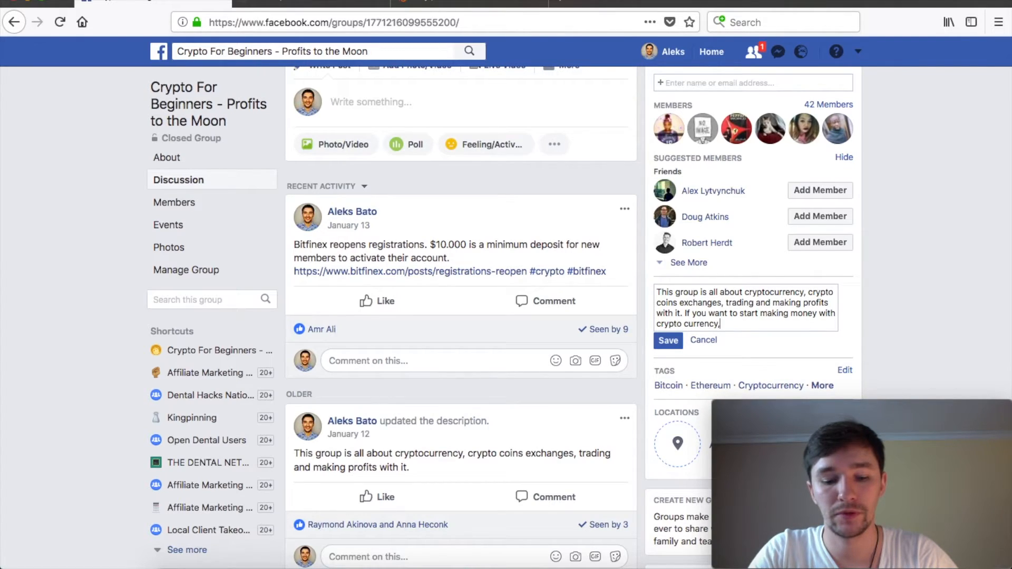
text(you should start here -)
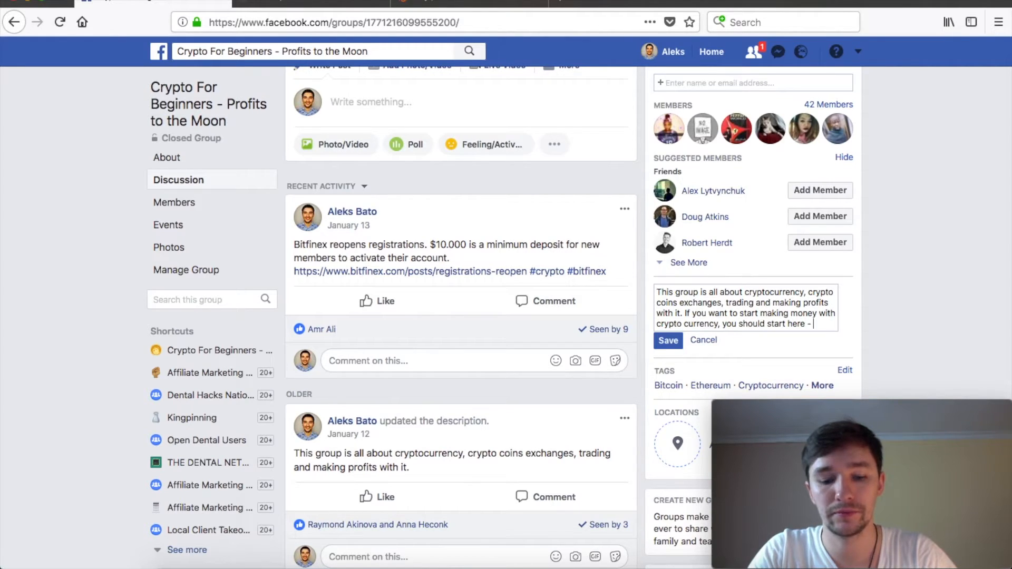
text(http://bit.ly/2Fapgh6)
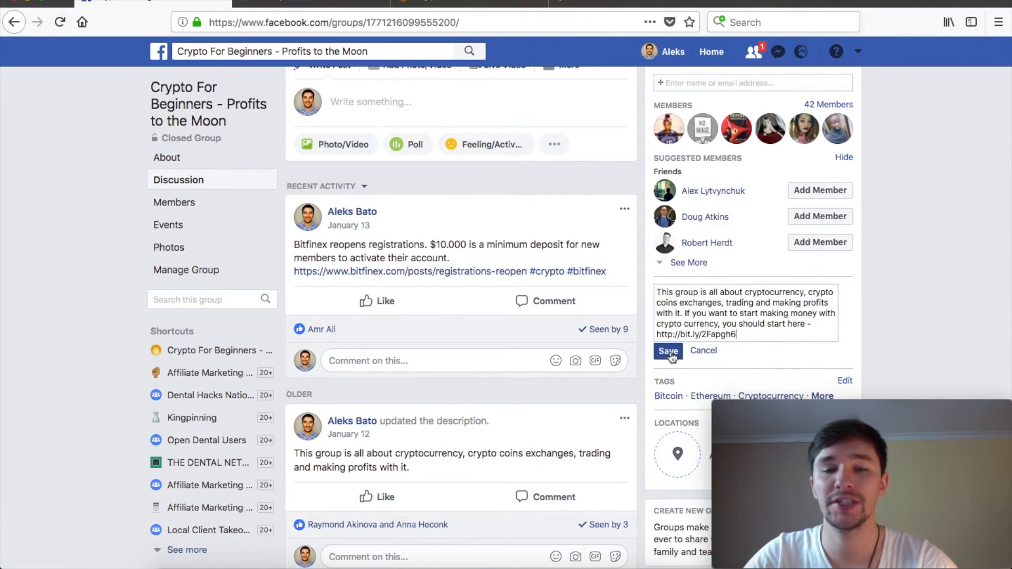
click(668, 350)
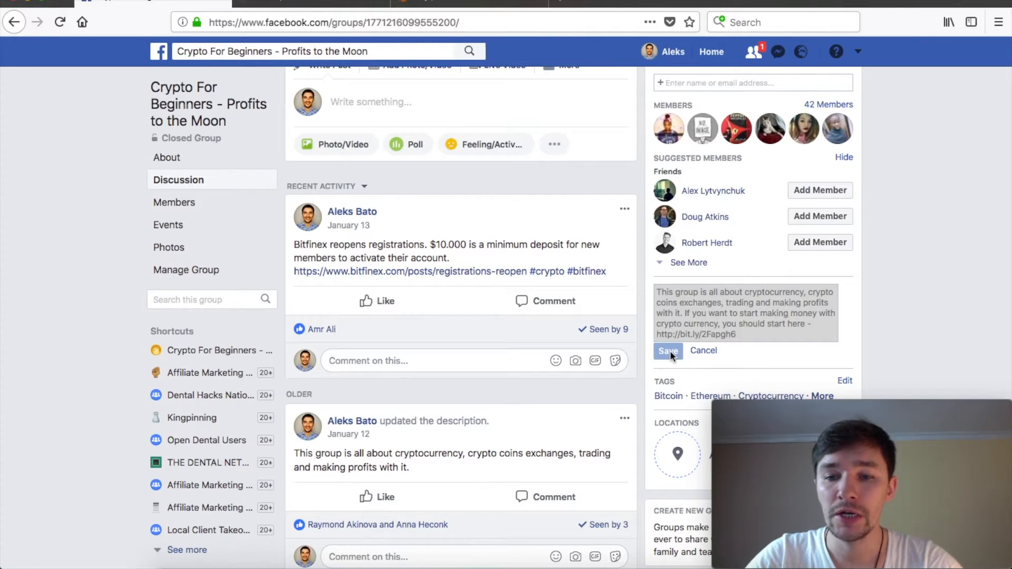
click(668, 350)
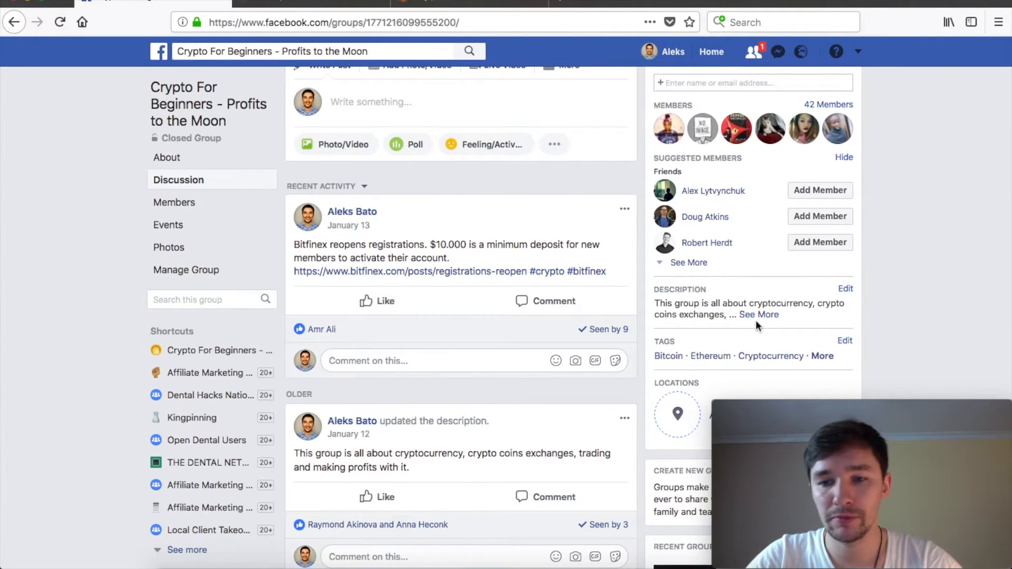
Step: Scroll the Crypto For Beginners group page toward the post composer
scroll(down, 3)
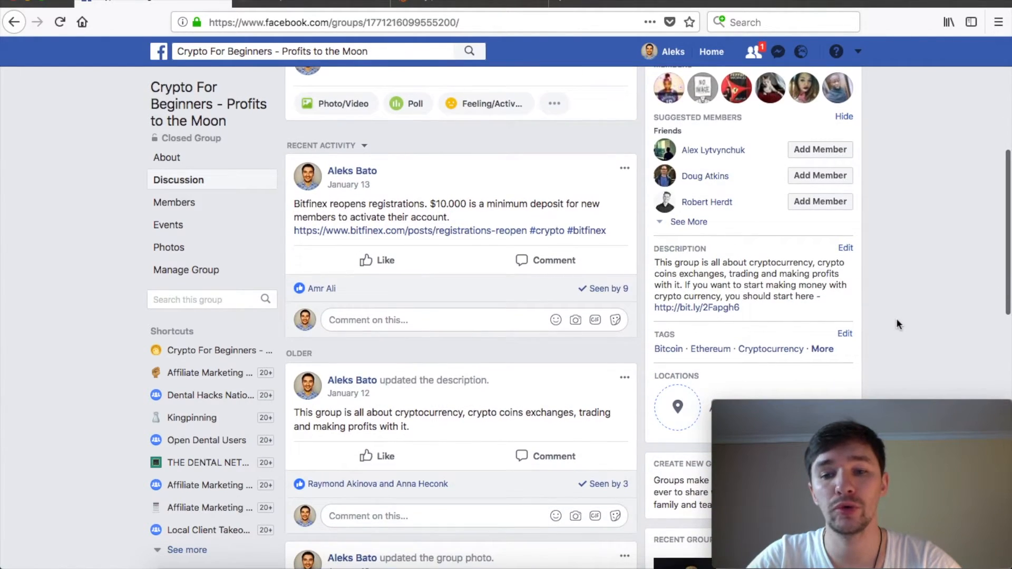
mouse_move(697, 308)
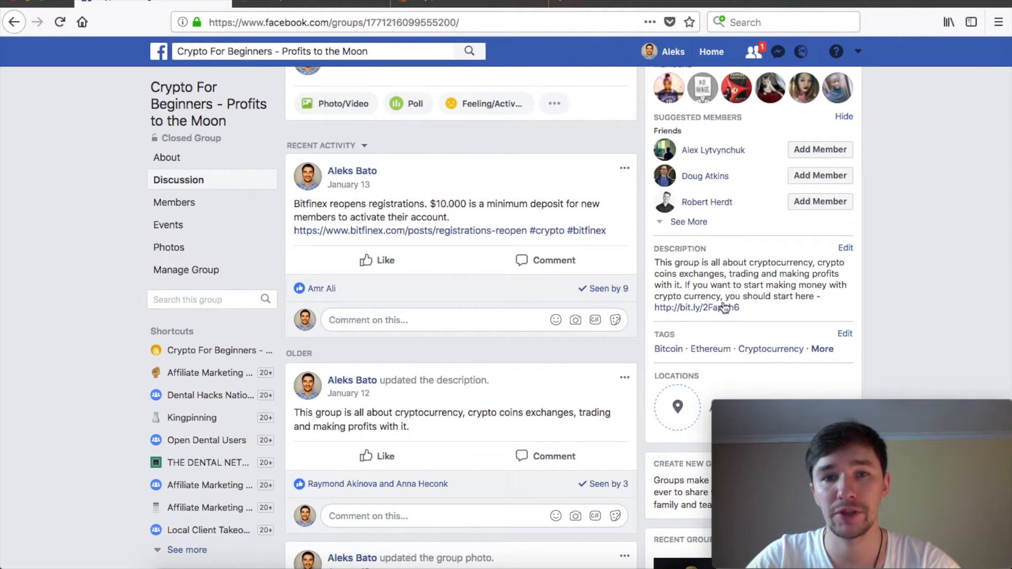
mouse_move(804, 313)
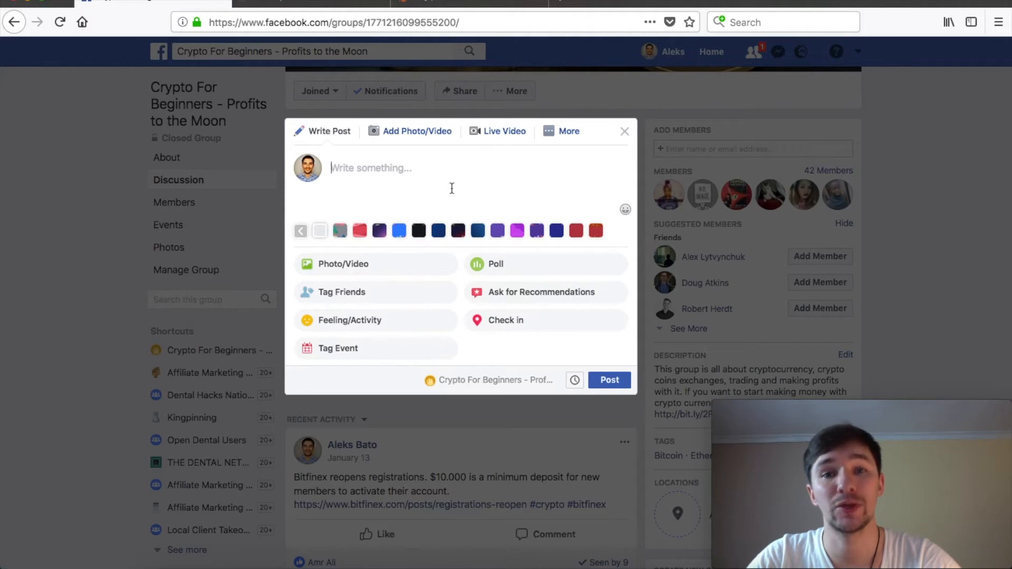
text(If you are new to crypto curr)
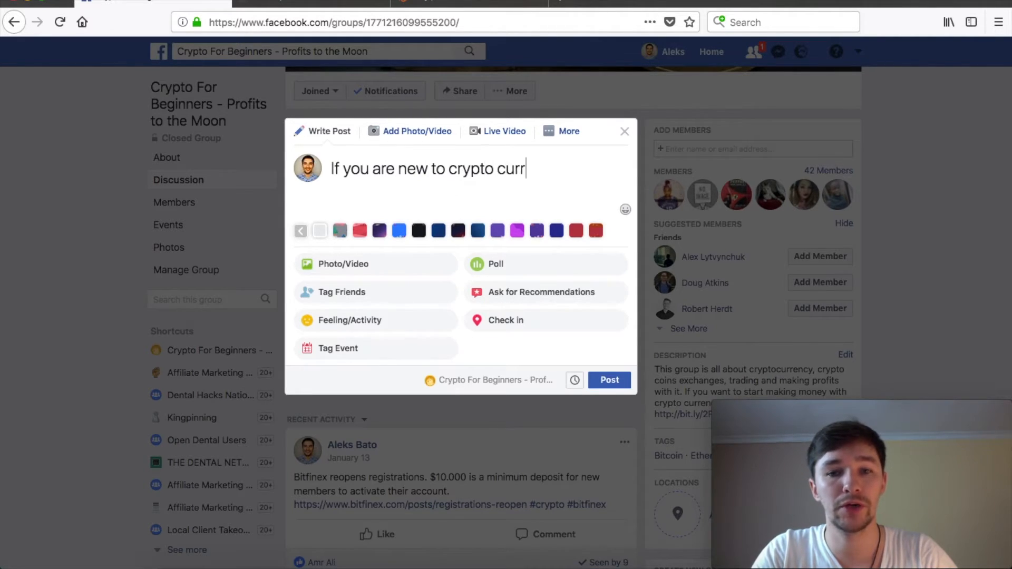
text(ency, start here - http://bit.ly/2Fapgh6)
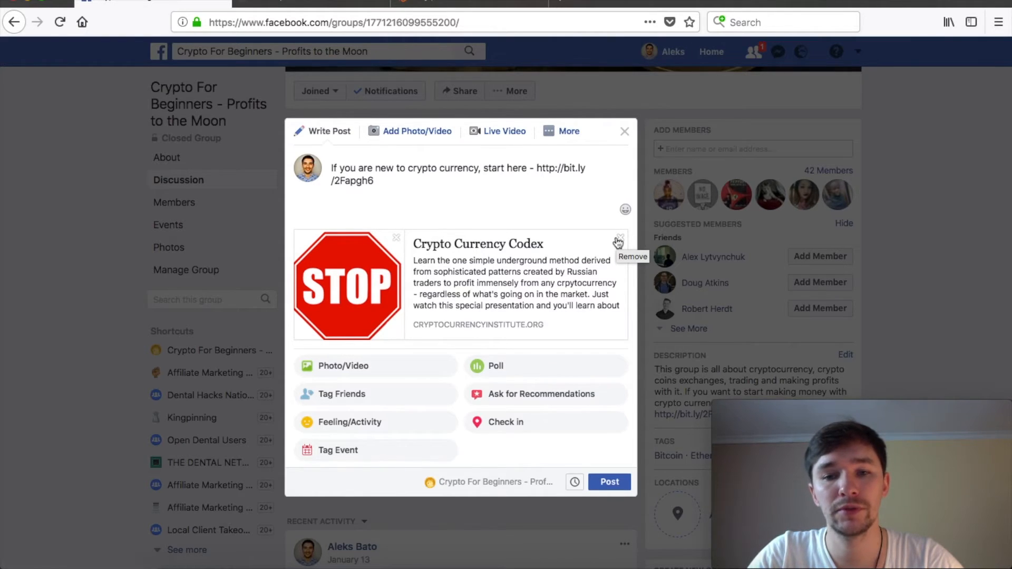
click(619, 236)
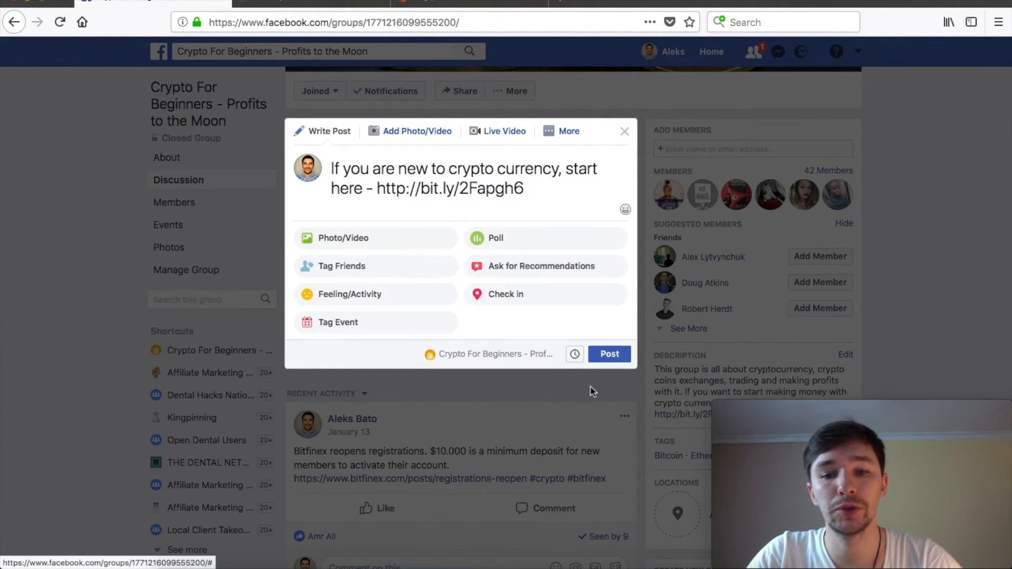
click(608, 355)
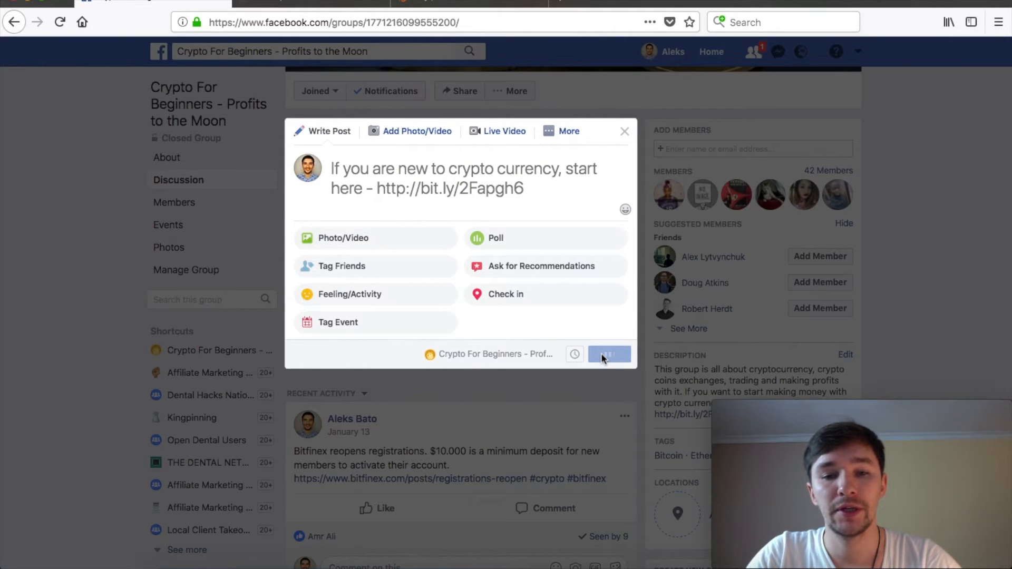
click(607, 354)
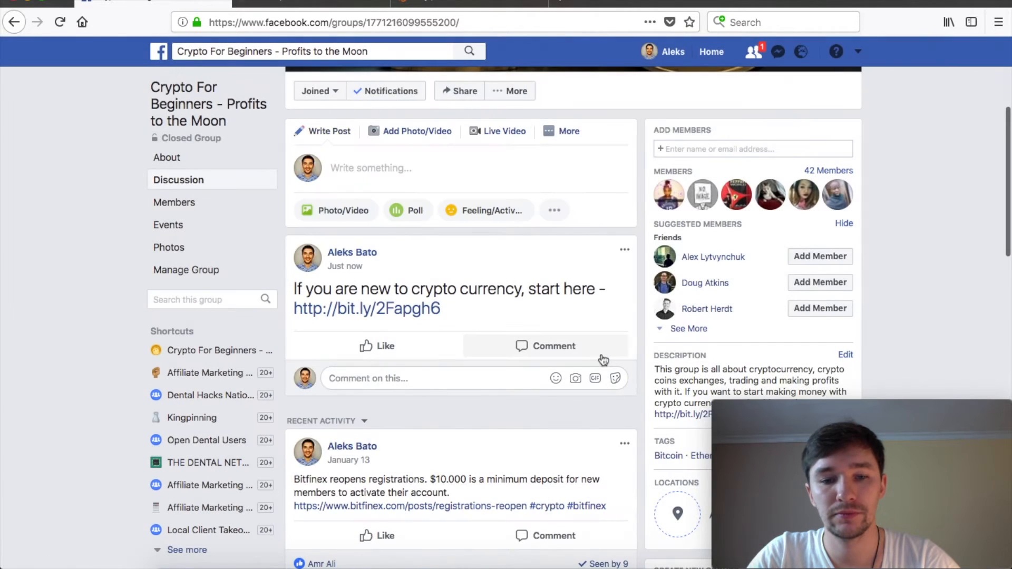
Step: Pin the new Bitly-link post to the group top and save its re-edit unchanged
click(623, 250)
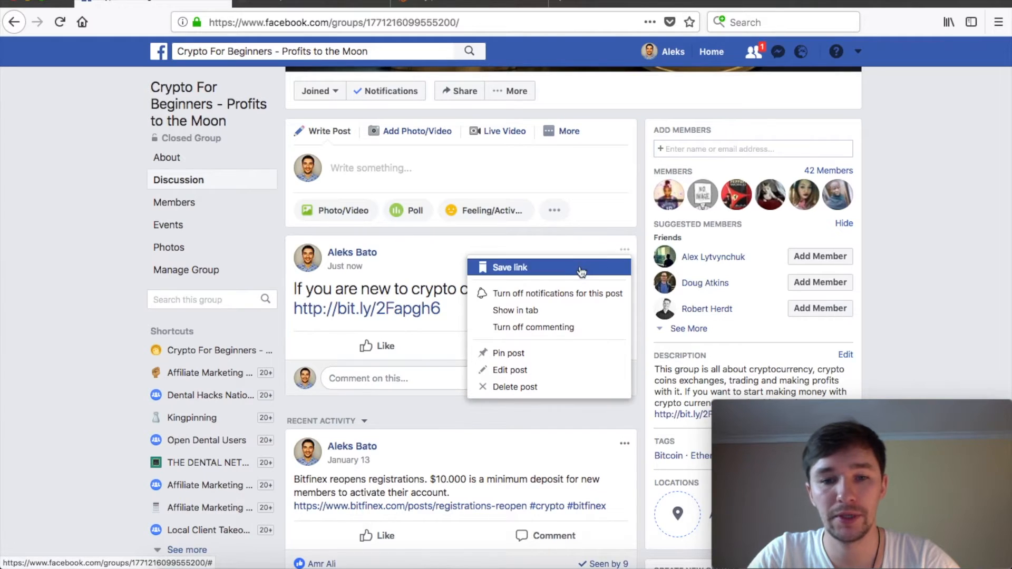
click(508, 352)
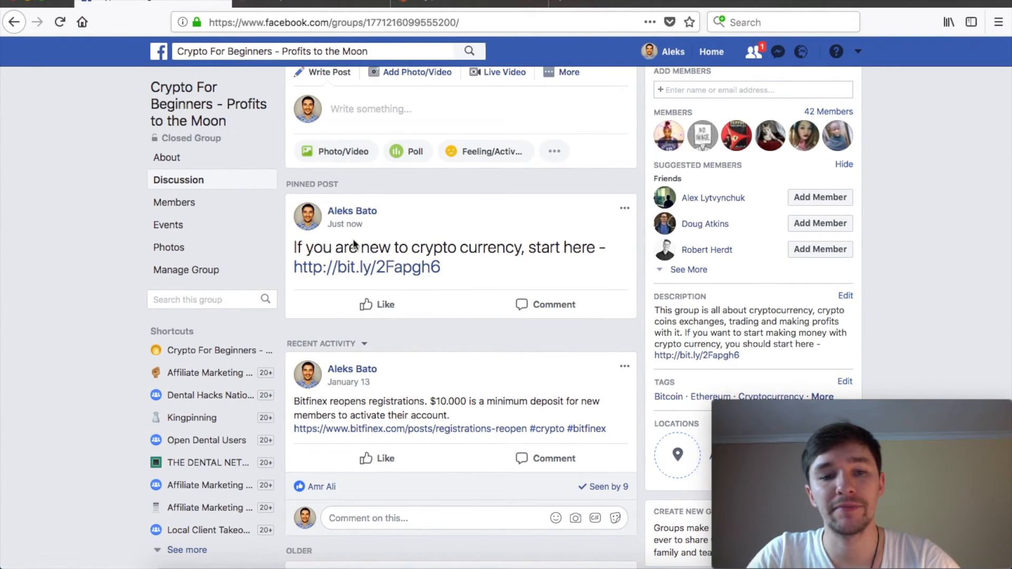
mouse_move(502, 234)
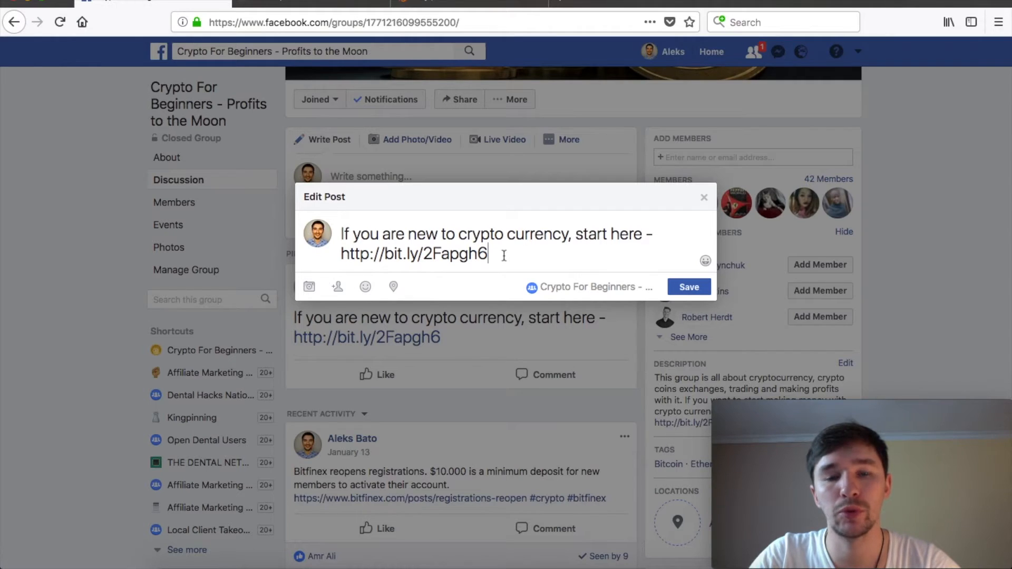
click(689, 287)
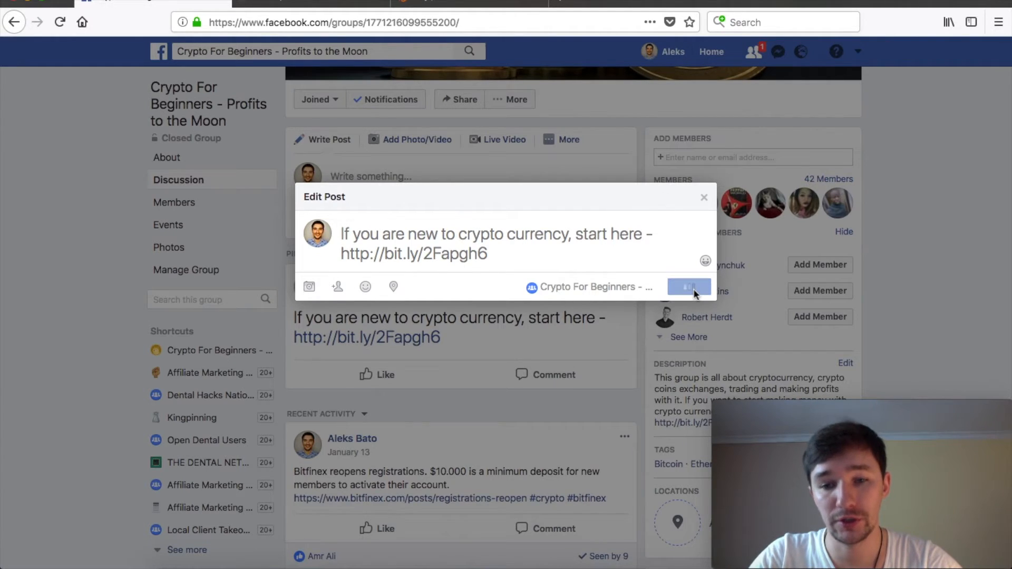
click(689, 287)
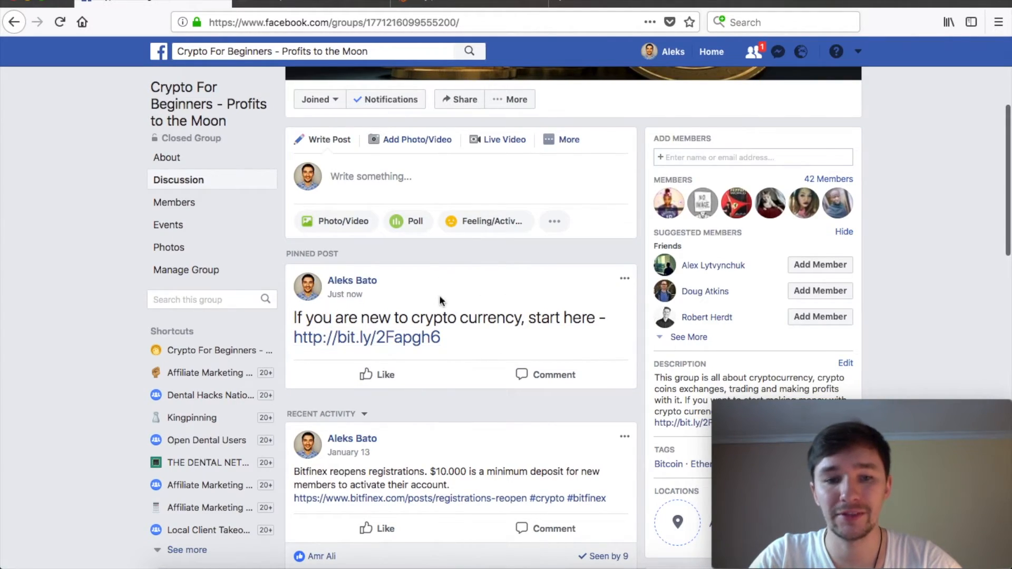
scroll(down, 3)
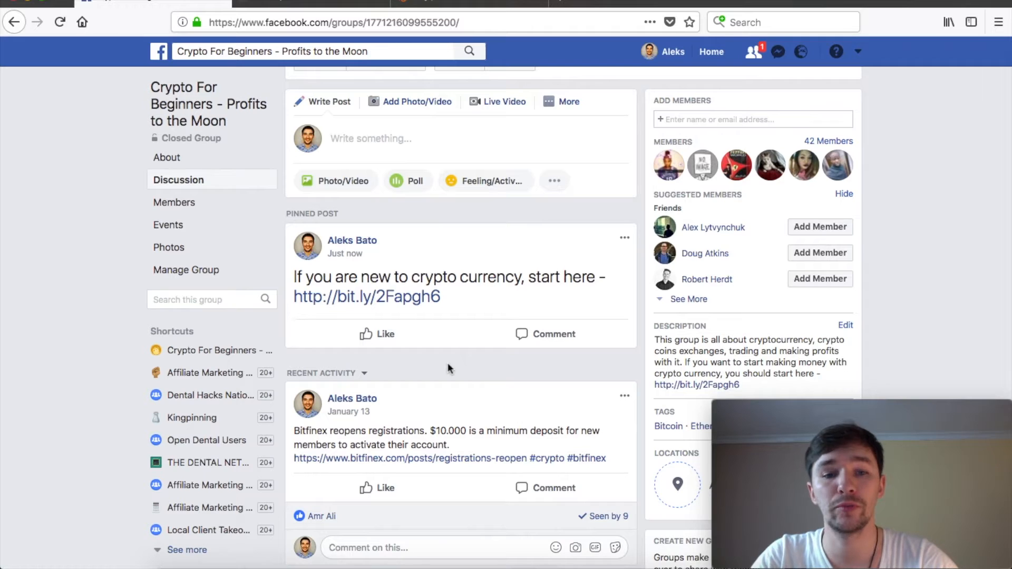
mouse_move(456, 279)
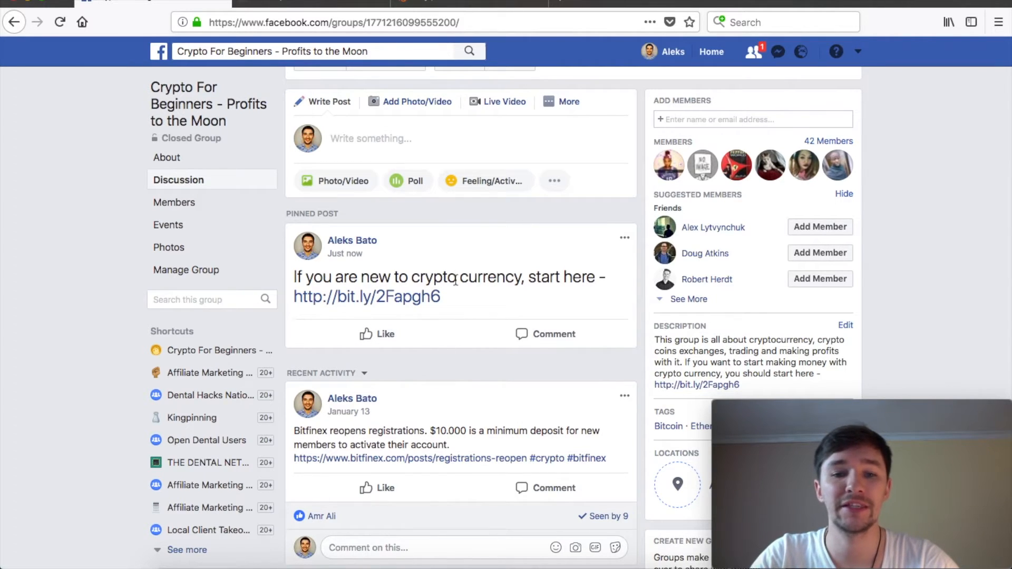